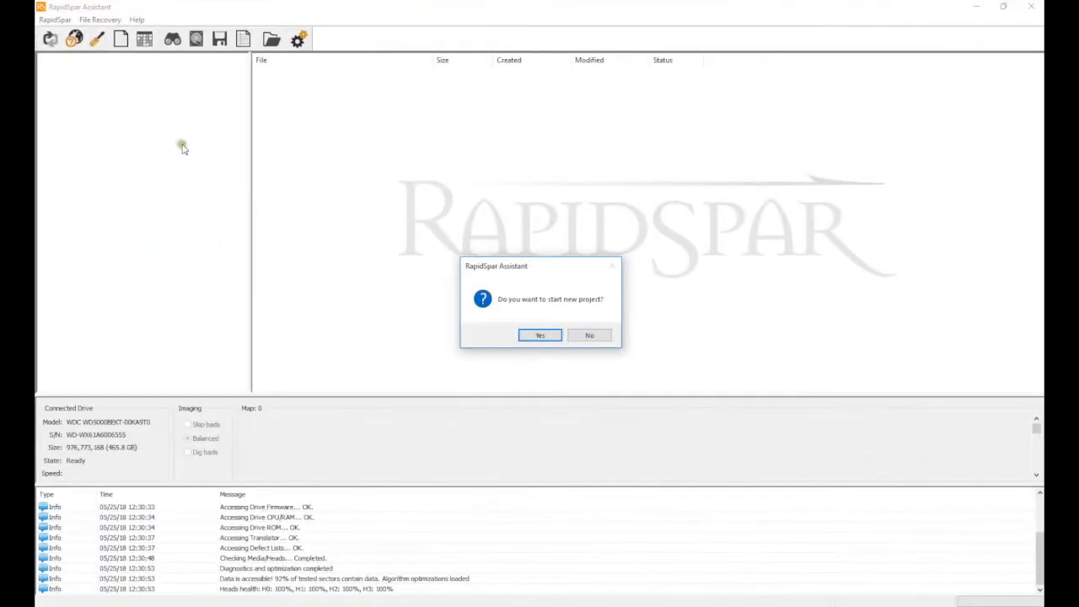
# Confirm starting a new project so the connected drive's partitions load into the tree.
pyautogui.click(539, 334)
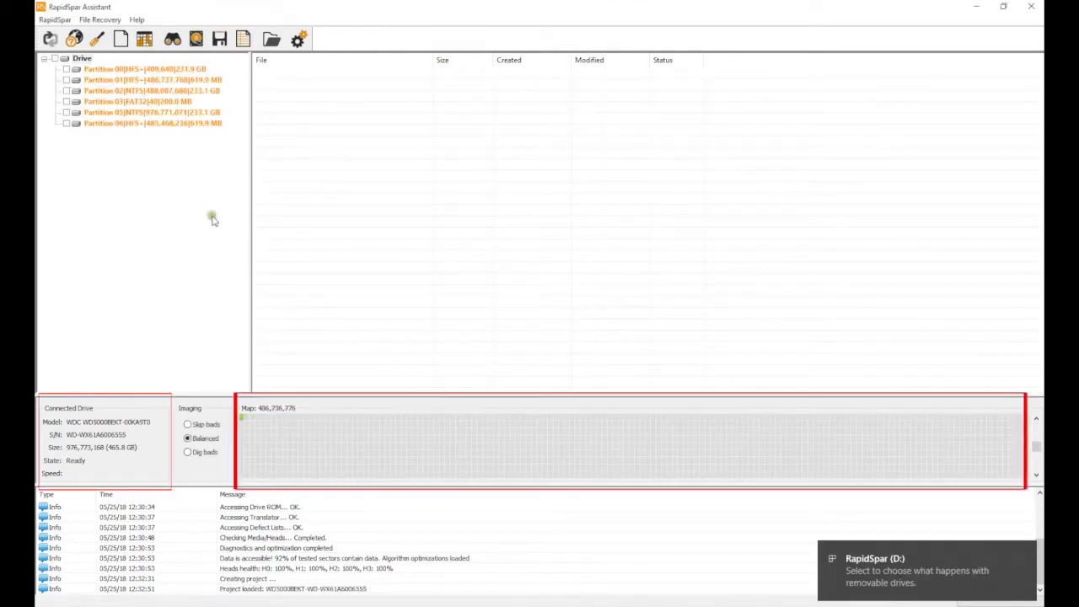
pyautogui.moveTo(172, 76)
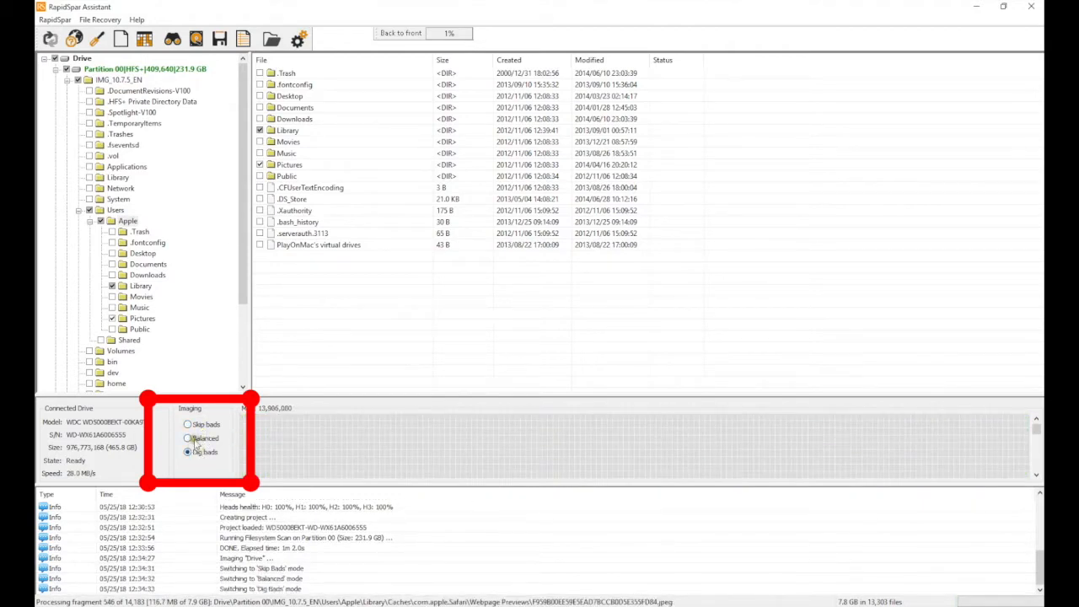
# Switch the imaging mode between Skip loads, Balanced and Big loads while recovery runs to DONE.
pyautogui.click(187, 438)
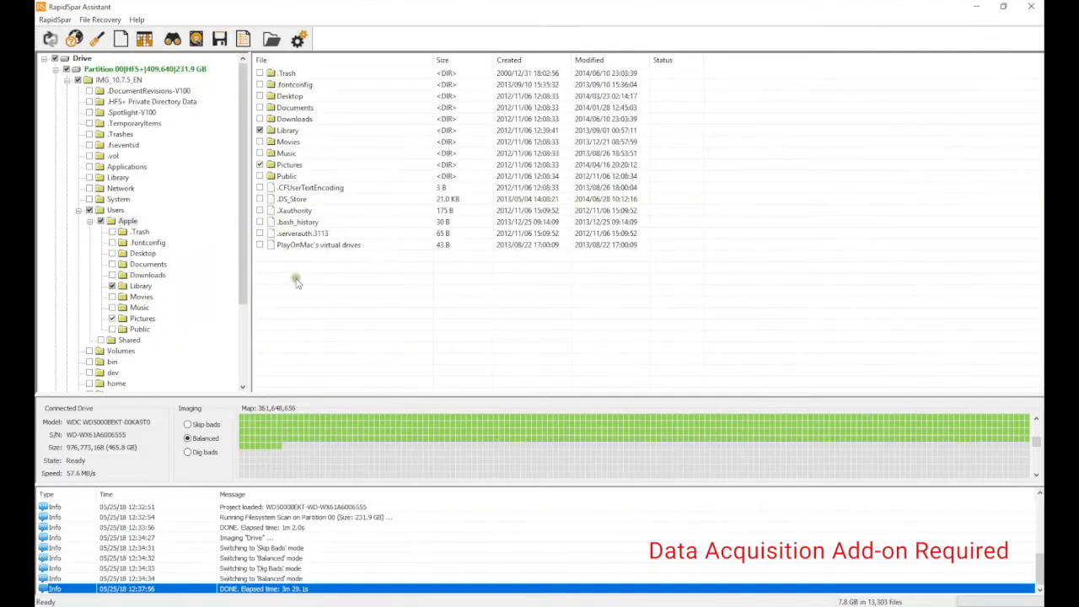
# Generate an HTML File Report titled CustomerReport on drive D with the default path.
pyautogui.click(242, 39)
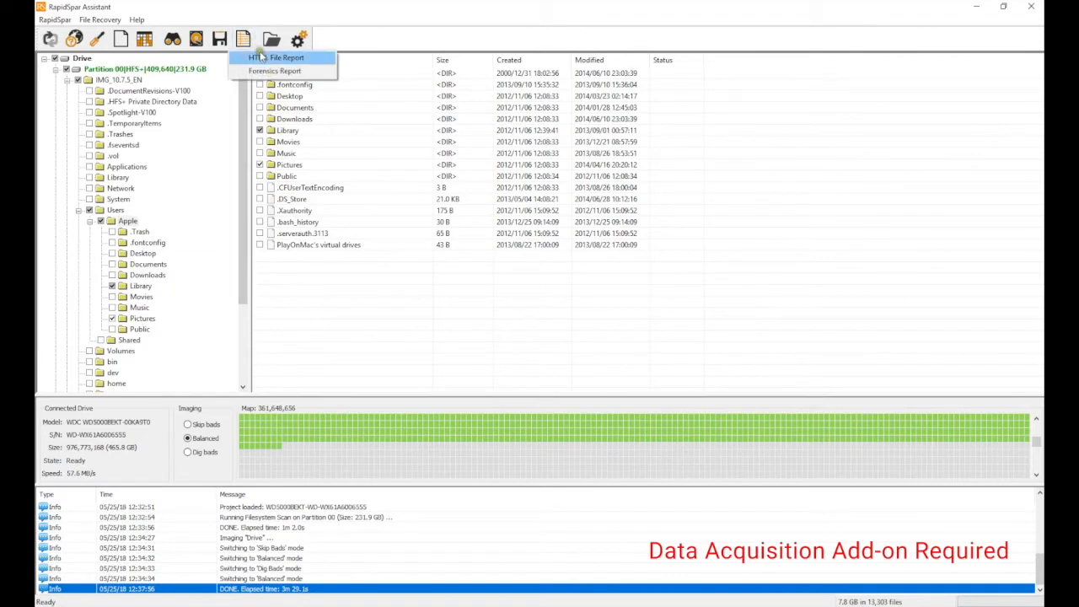
pyautogui.click(287, 58)
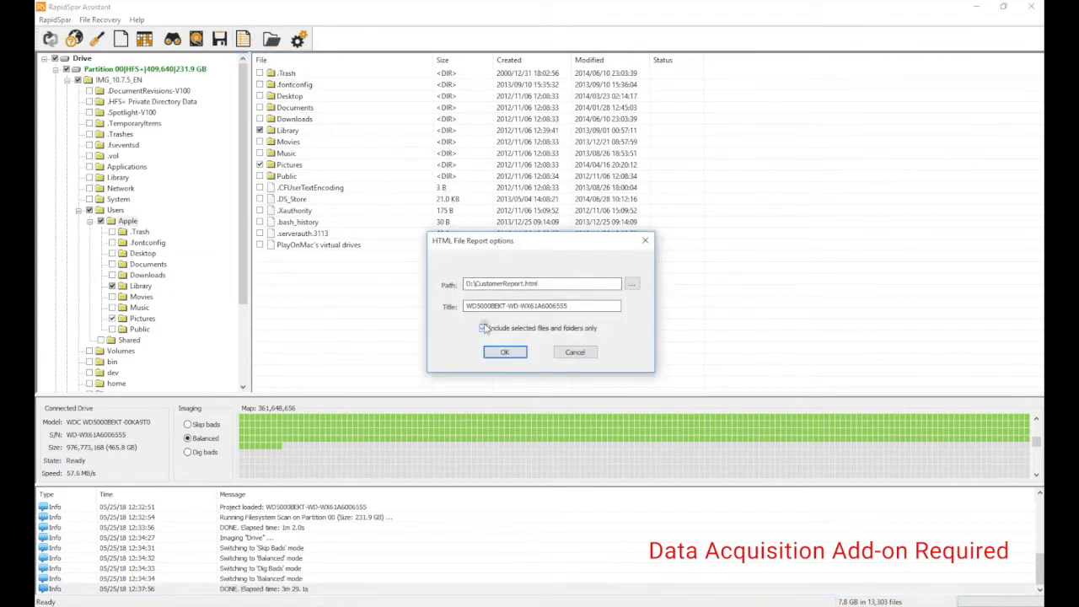
pyautogui.click(504, 352)
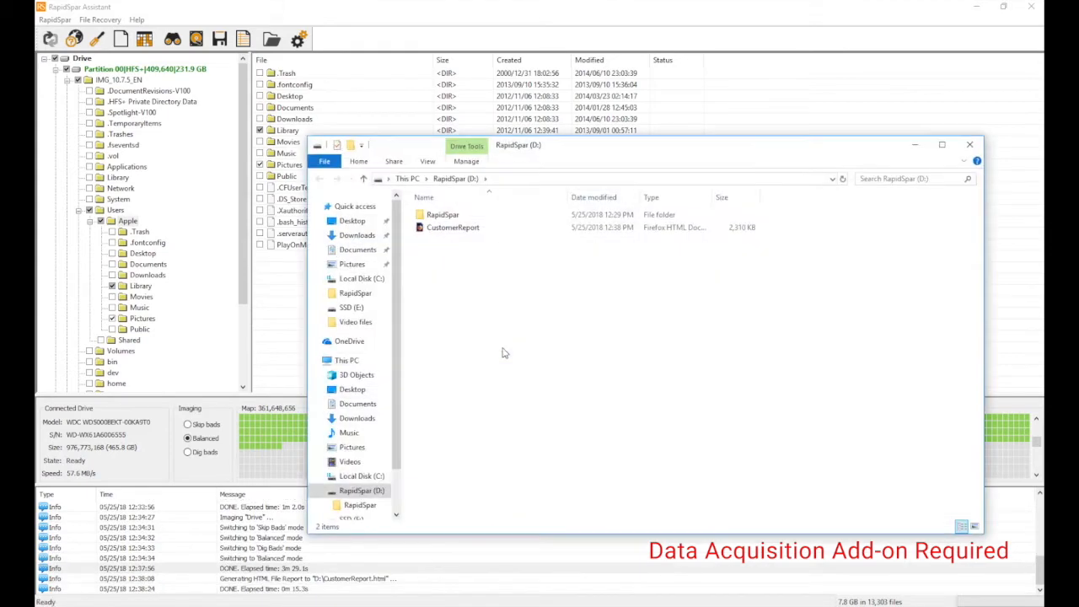
# Review CustomerReport.html's Users > Apple > Pictures files in Firefox, then load the CustomerReport template in Notepad++.
pyautogui.doubleClick(452, 228)
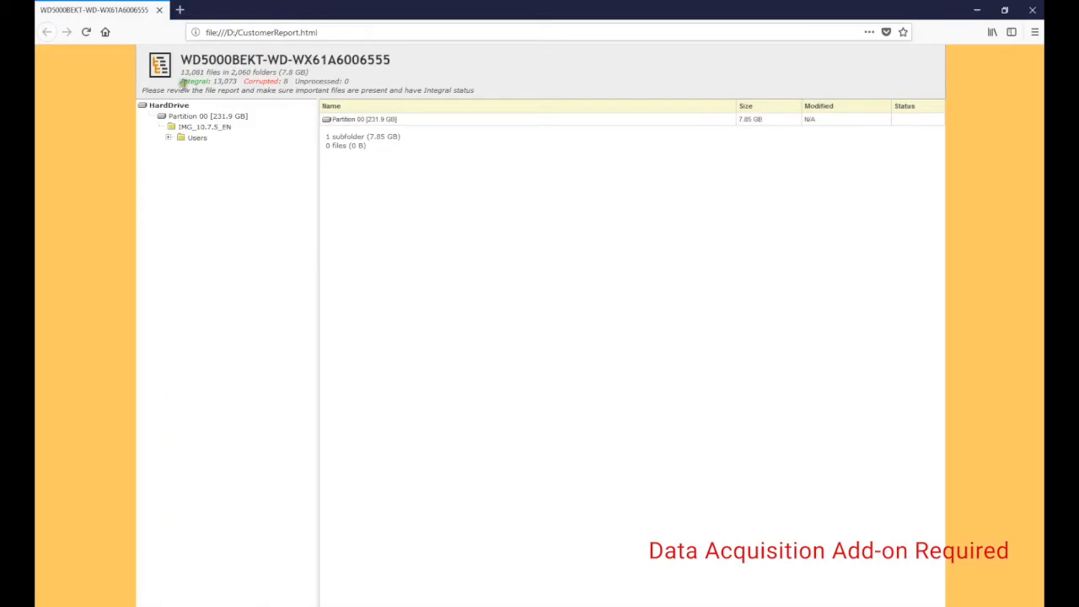
pyautogui.click(197, 136)
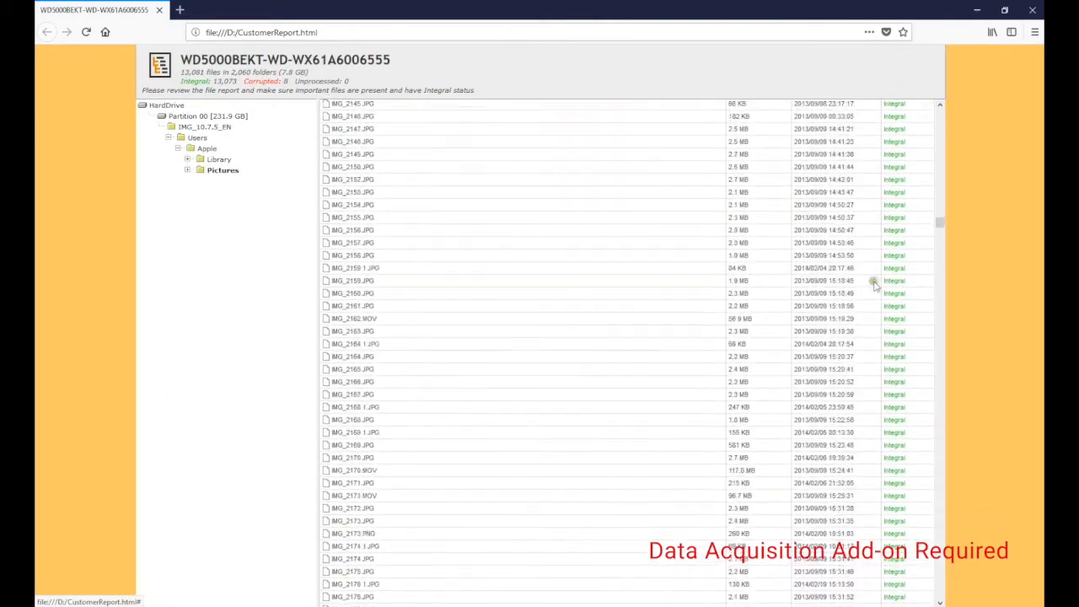
pyautogui.scroll(-3)
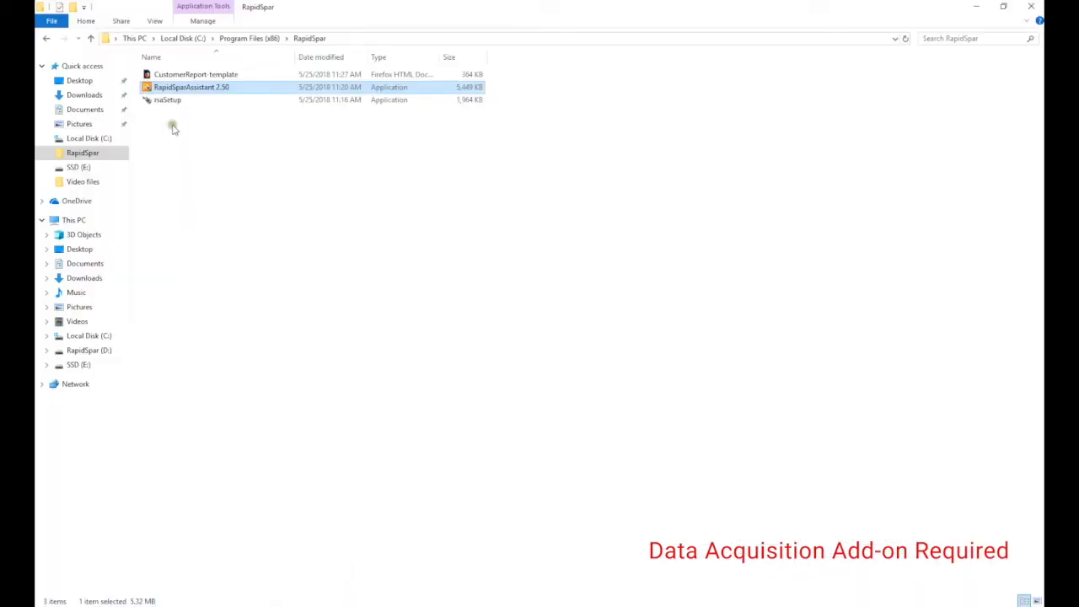
pyautogui.moveTo(246, 68)
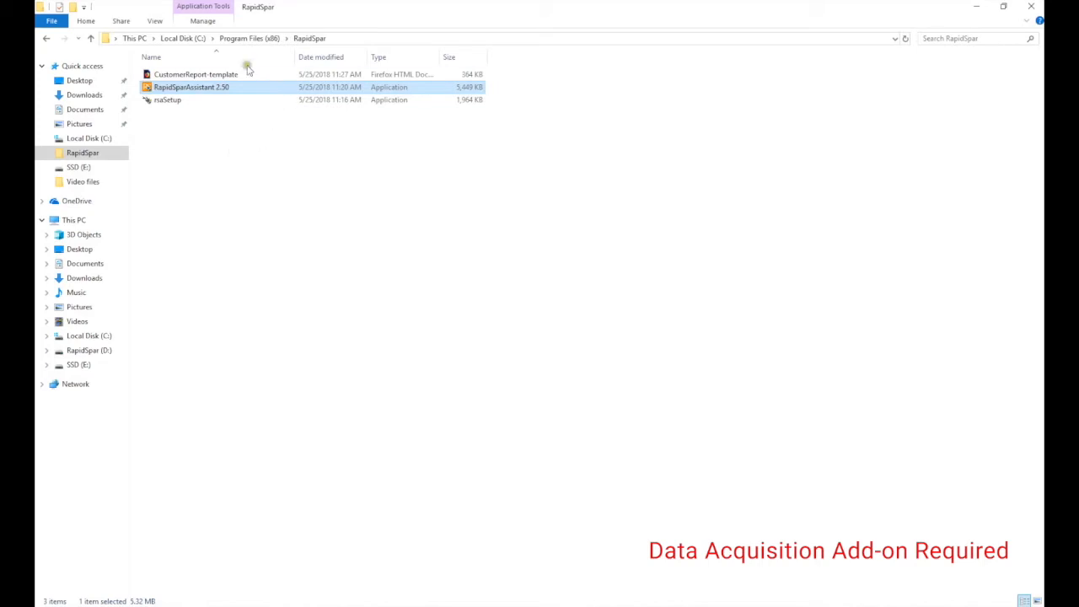
pyautogui.doubleClick(195, 74)
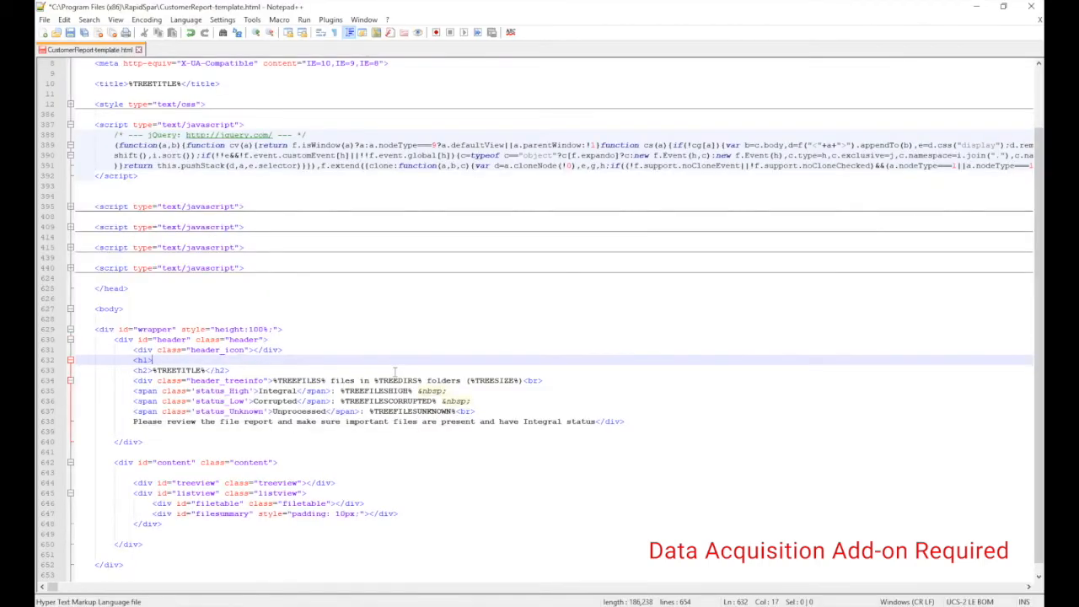
pyautogui.write('XYZ Data Recovery Company File')
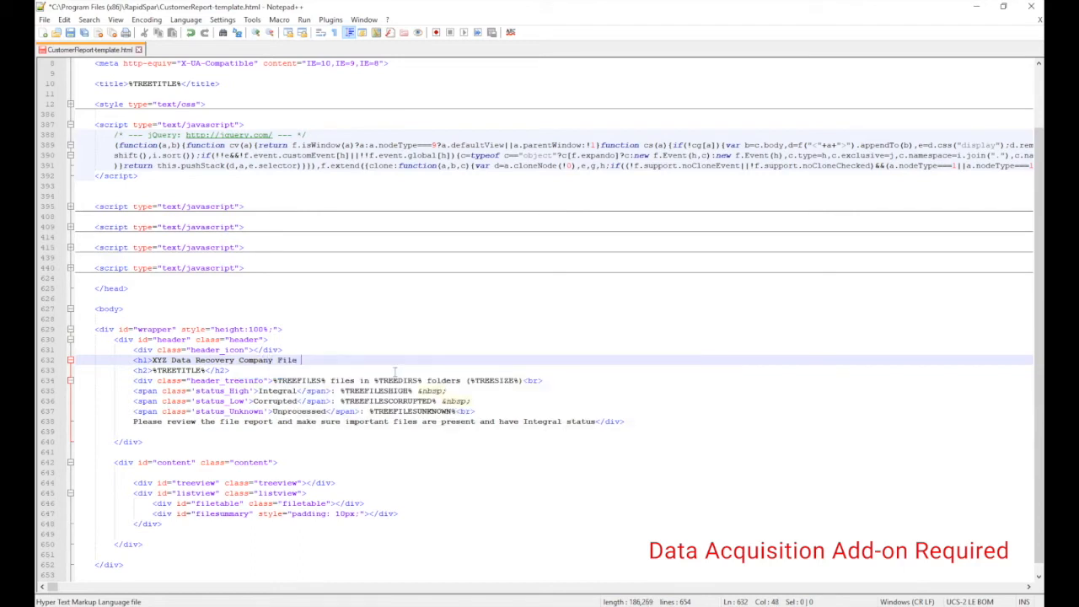
pyautogui.write('Report</h1>')
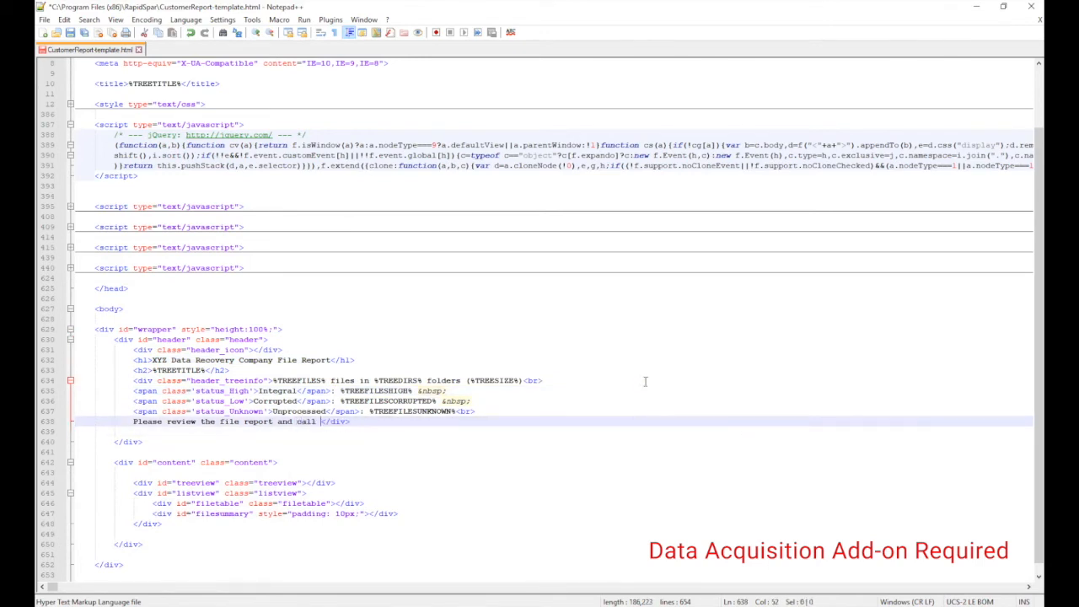
pyautogui.write('555-555-5555 if you have any question')
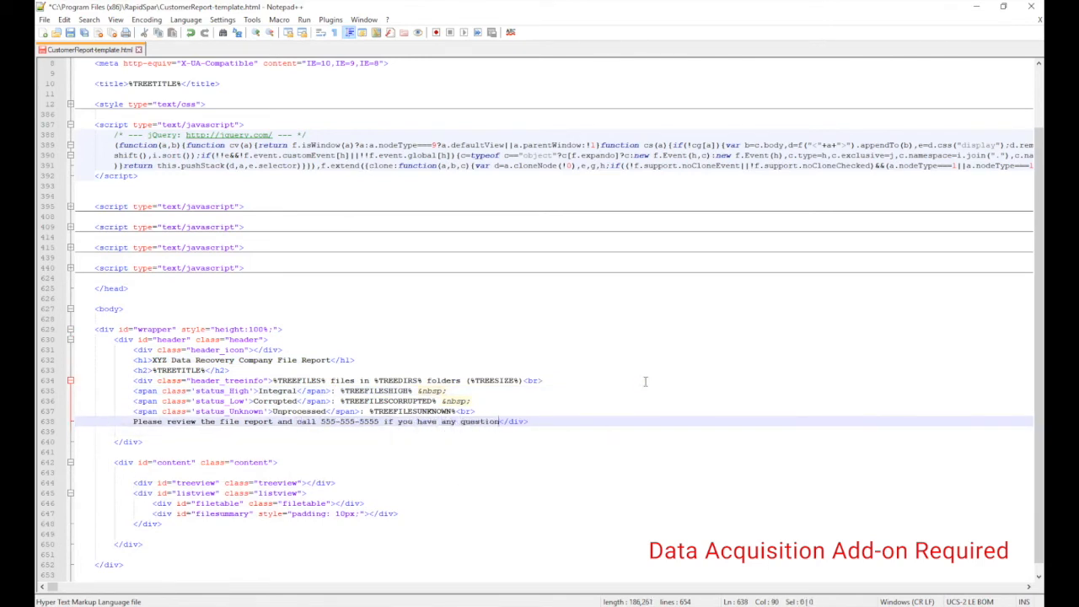